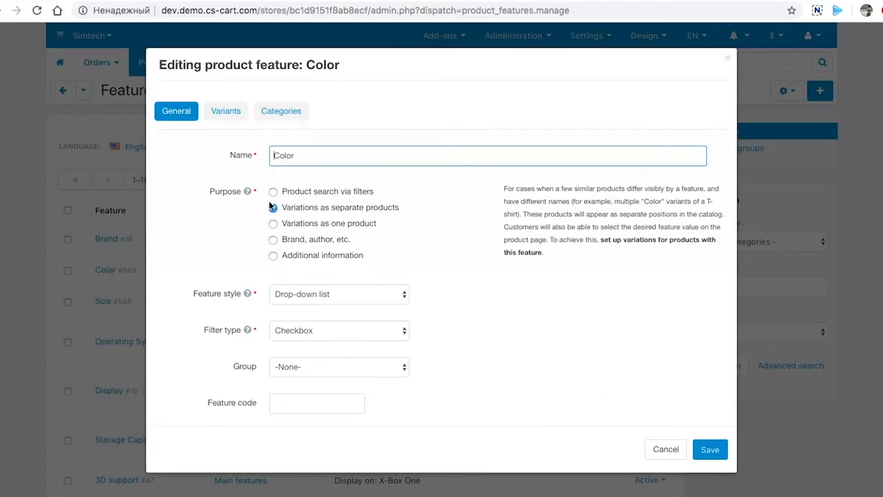
- Confirm Color's purpose stays 'Variations as separate products'
click(272, 207)
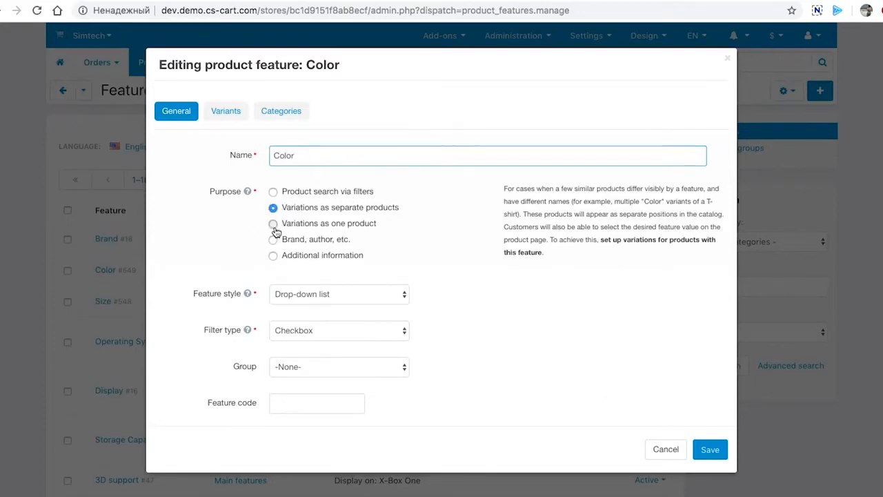
click(274, 207)
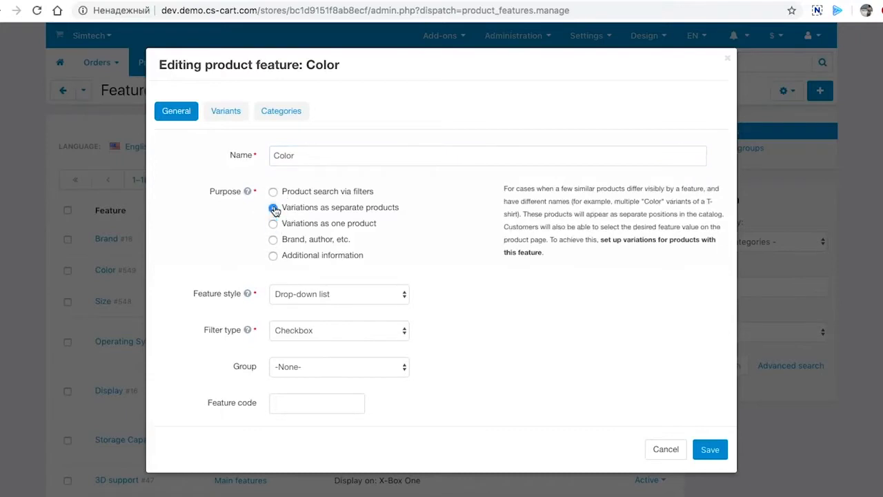
click(273, 207)
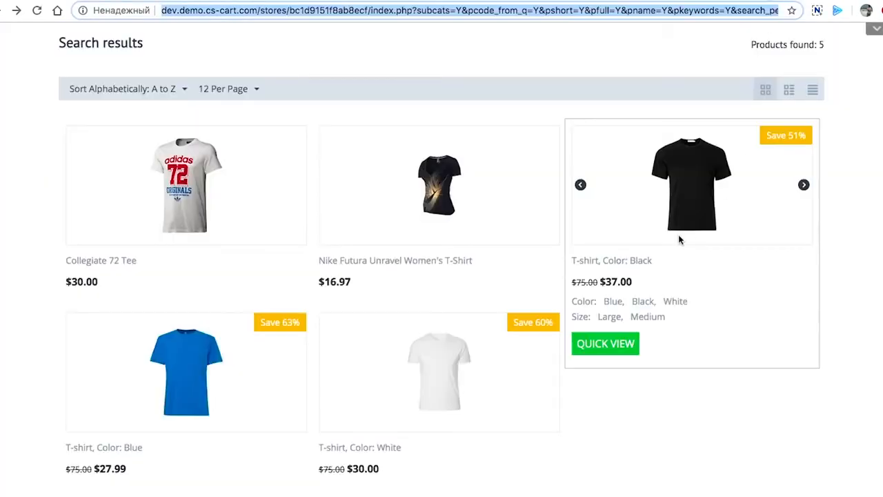
mouse_move(231, 414)
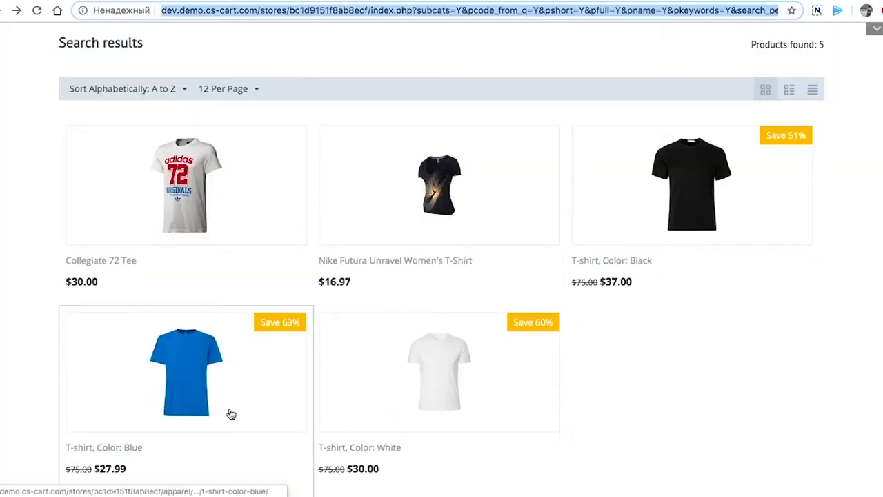
- Open 'T-shirt, Color: Blue' from the storefront search results and browse its page
click(185, 371)
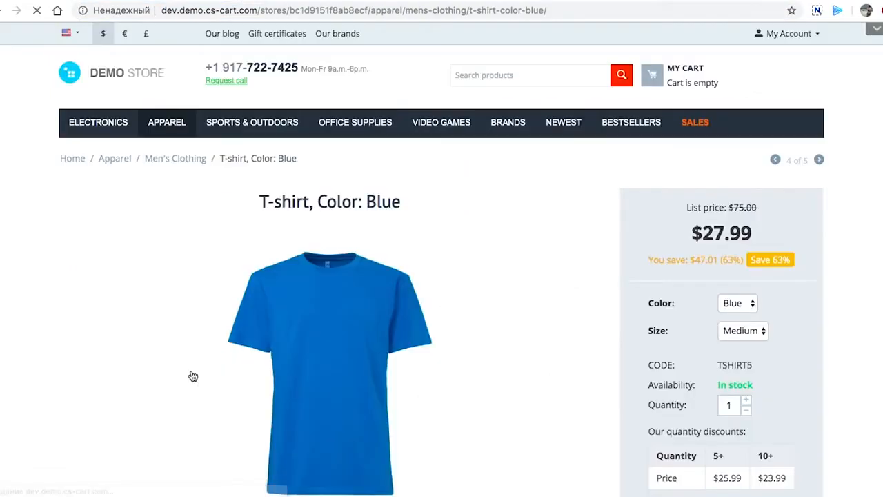
scroll(down, 3)
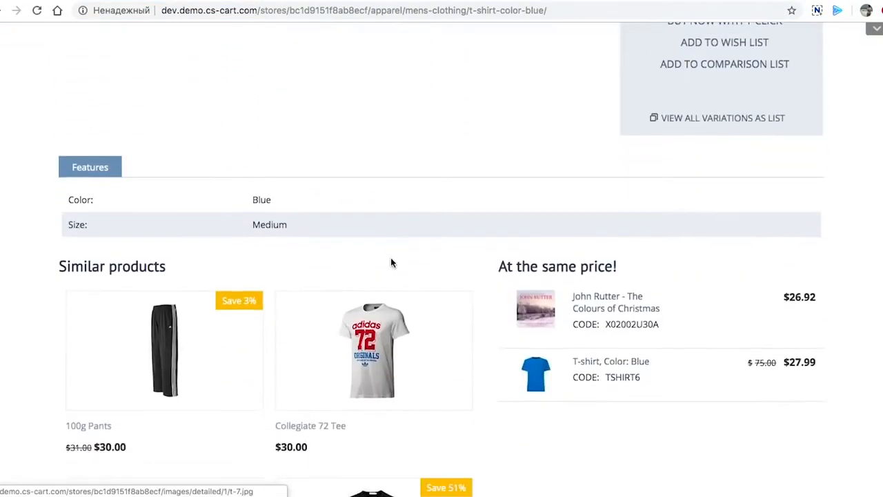
scroll(up, 3)
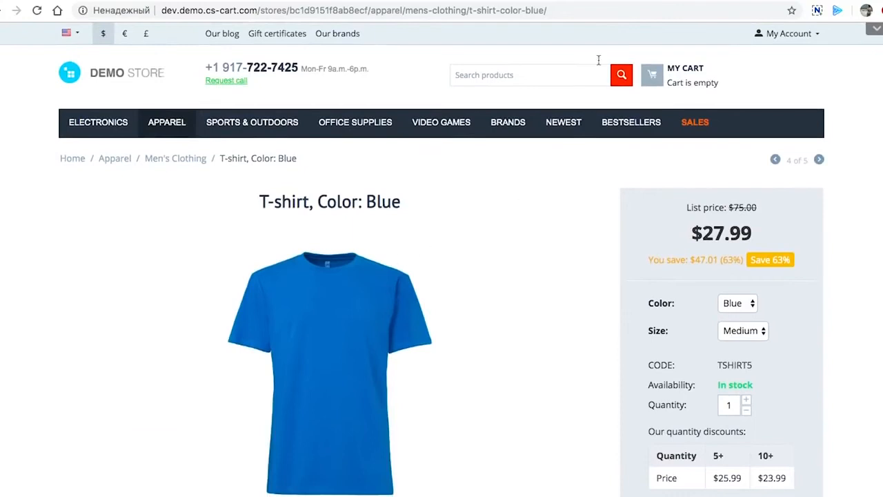
click(366, 10)
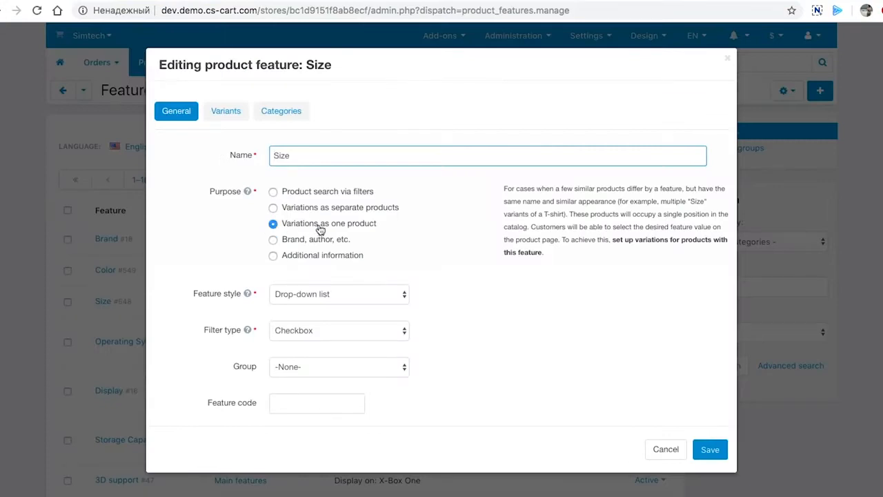
mouse_move(377, 230)
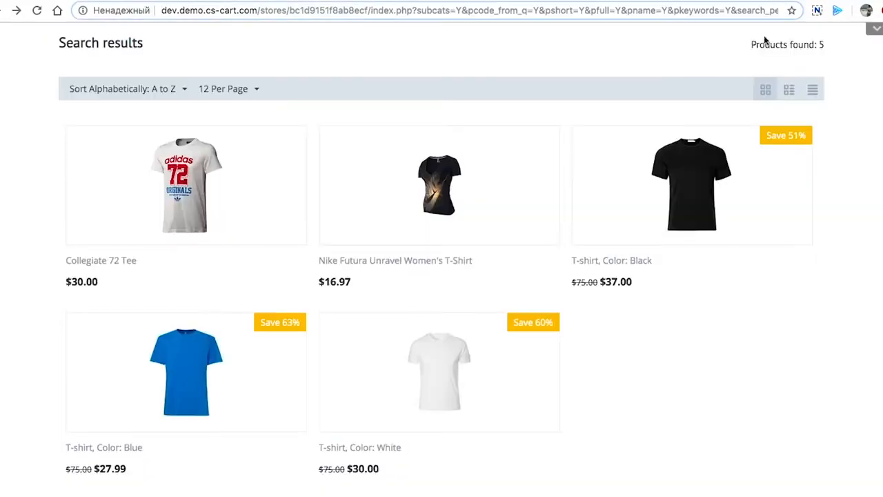
mouse_move(268, 379)
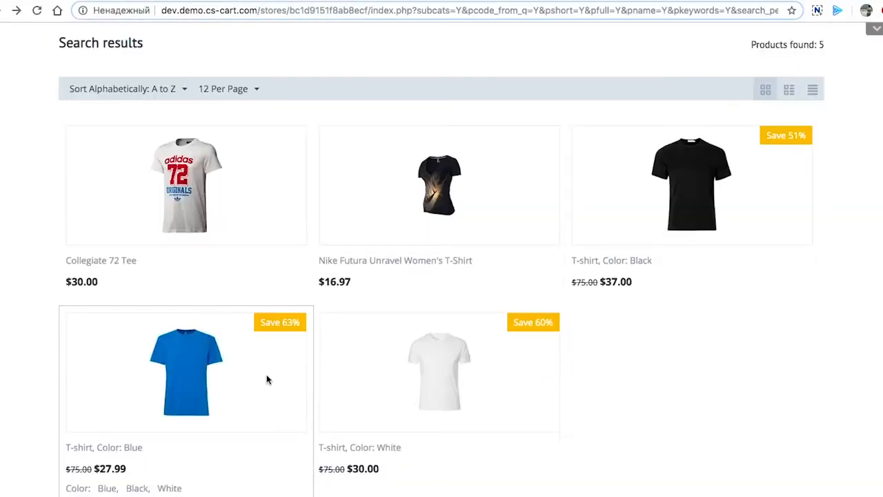
- Open the blue T-shirt page, check the Size dropdown and keep Medium selected
click(185, 373)
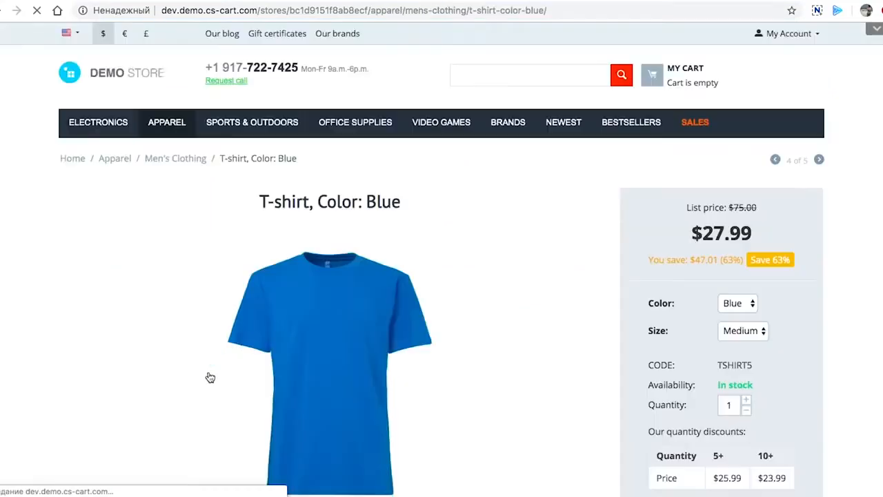
scroll(down, 3)
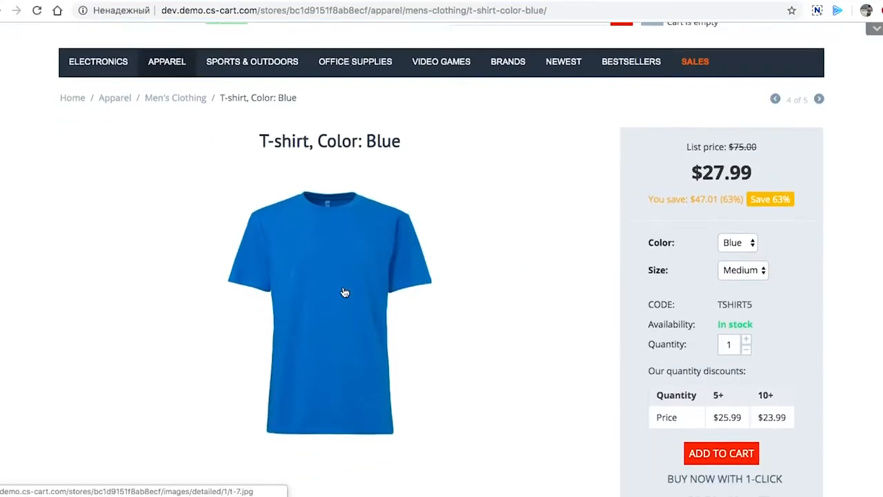
click(743, 270)
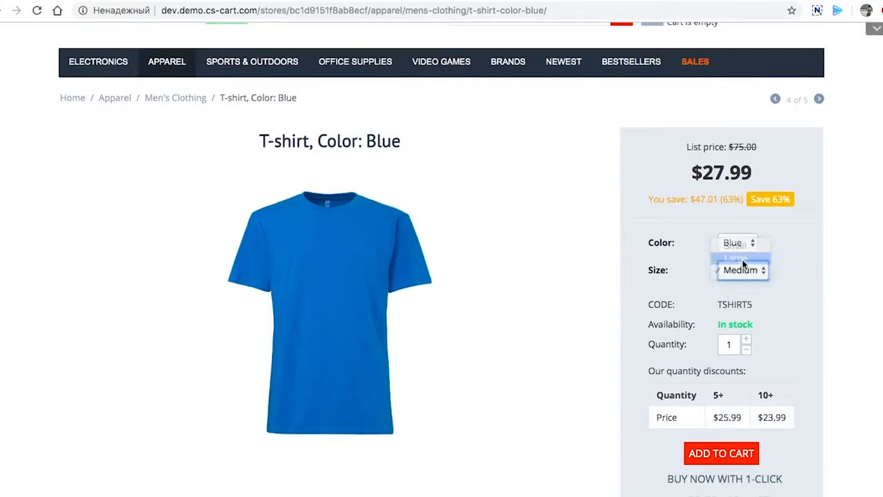
click(734, 257)
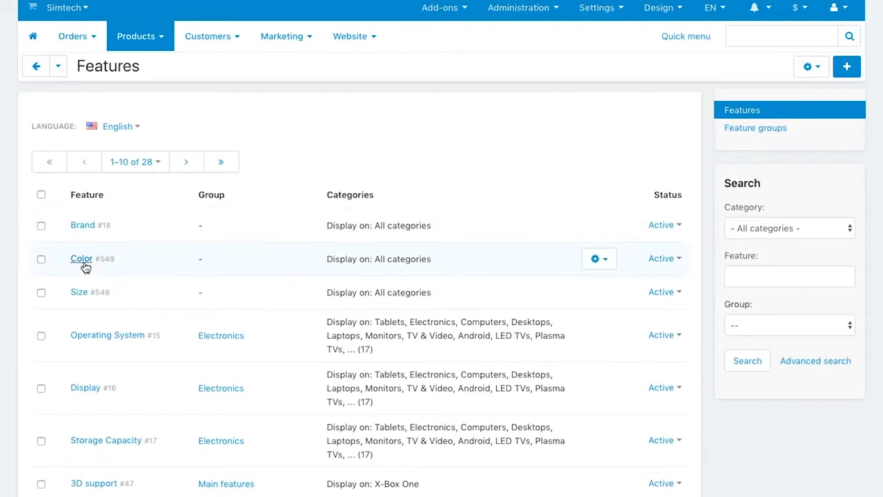
- Open and close the Color and Size feature settings
click(81, 258)
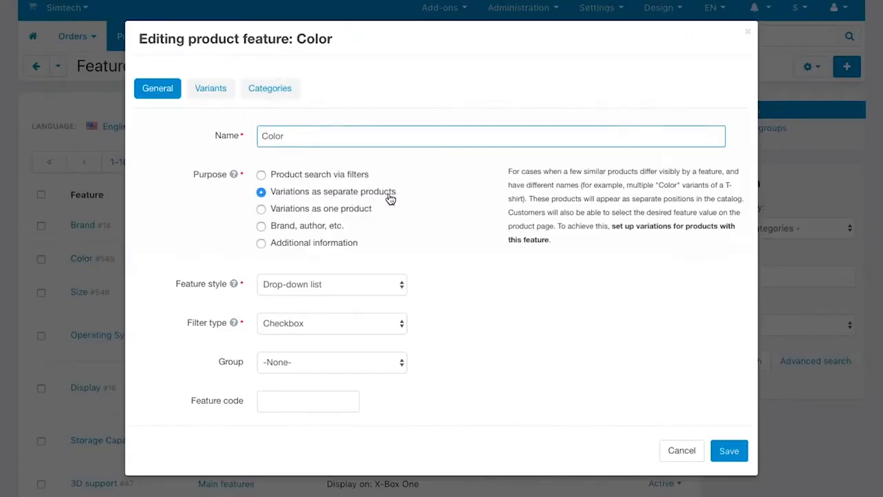
click(681, 450)
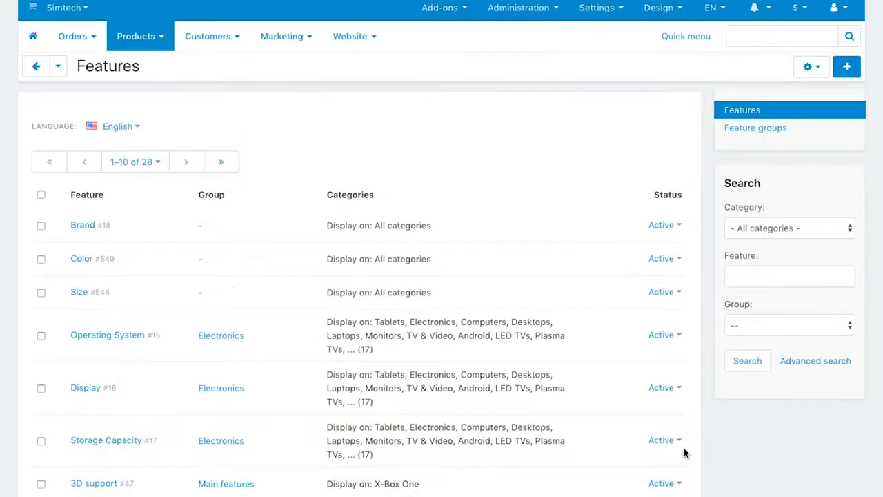
click(78, 291)
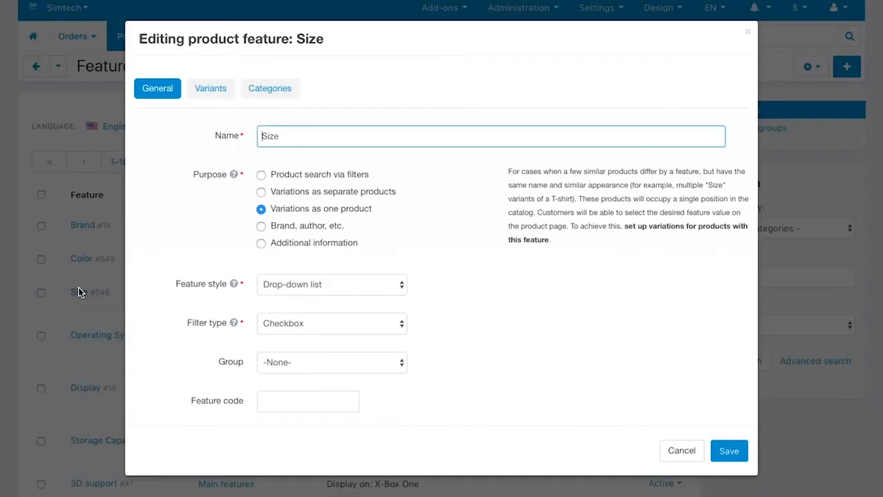
mouse_move(376, 214)
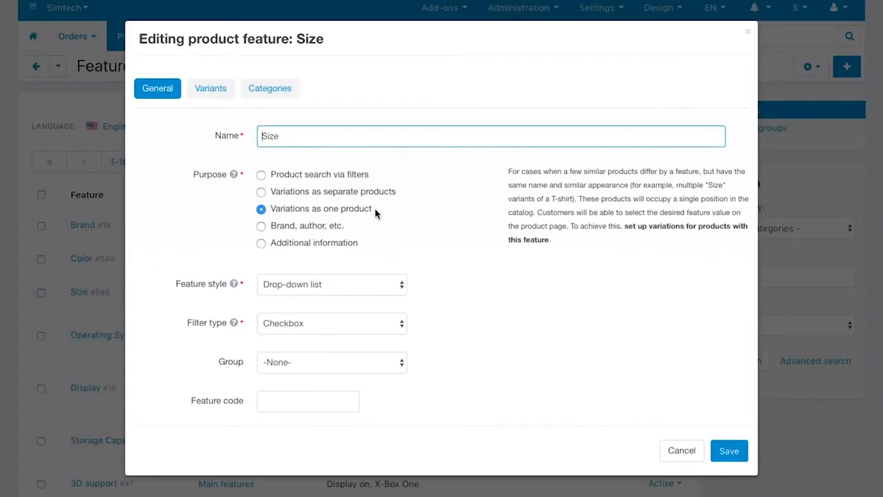
click(681, 450)
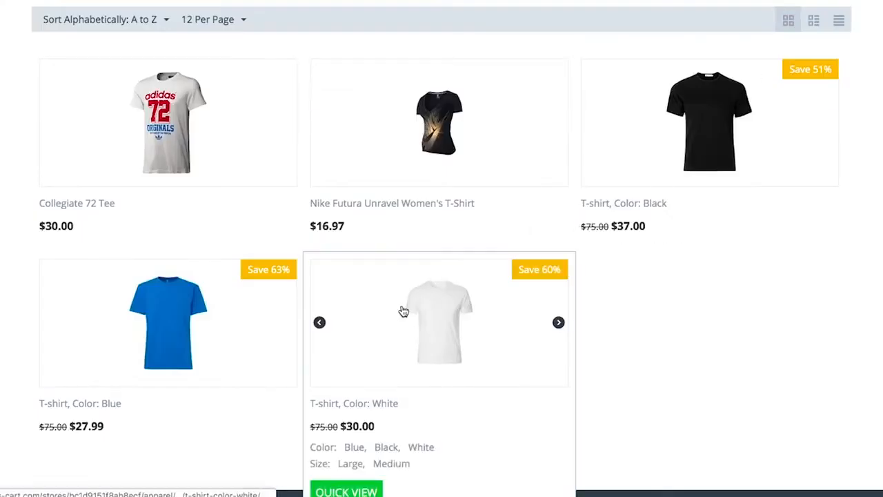
mouse_move(142, 380)
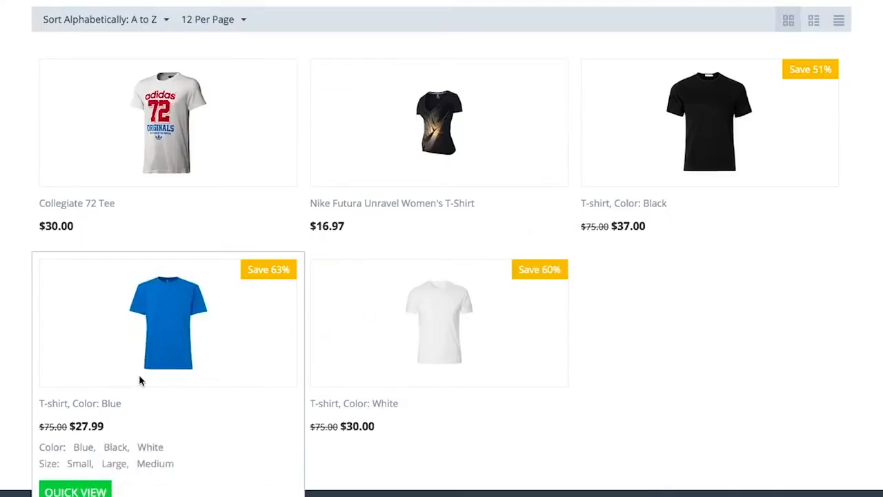
- Open 'T-shirt, Color: Blue' from the storefront search results and scroll its page
click(168, 322)
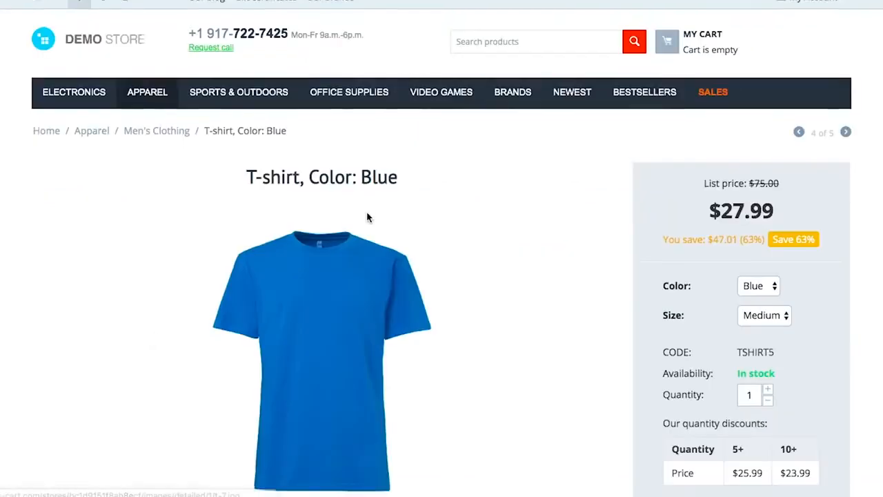
scroll(down, 3)
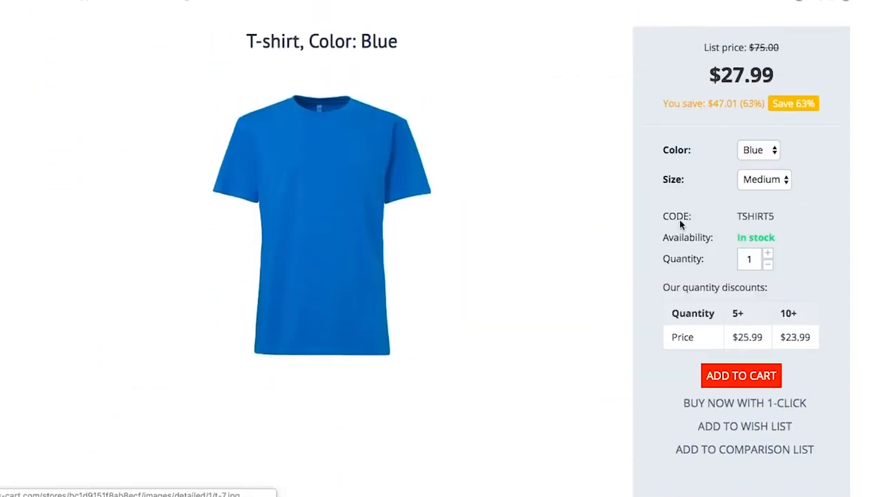
click(765, 180)
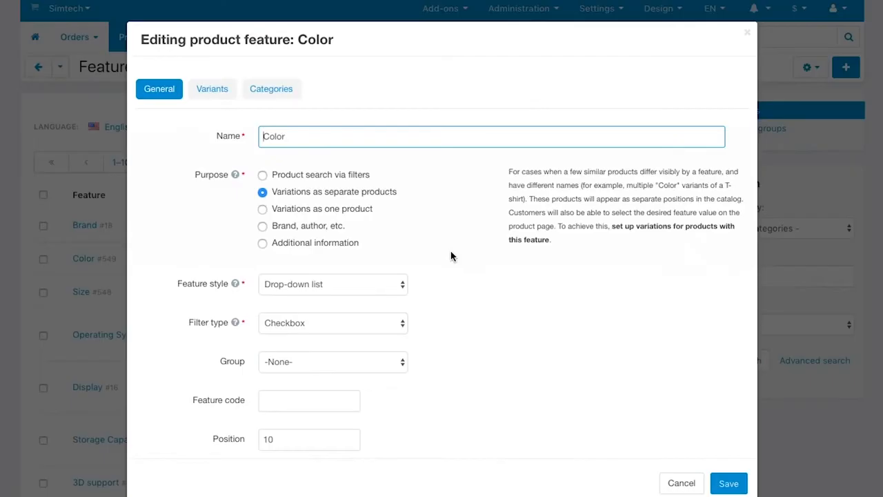
mouse_move(248, 289)
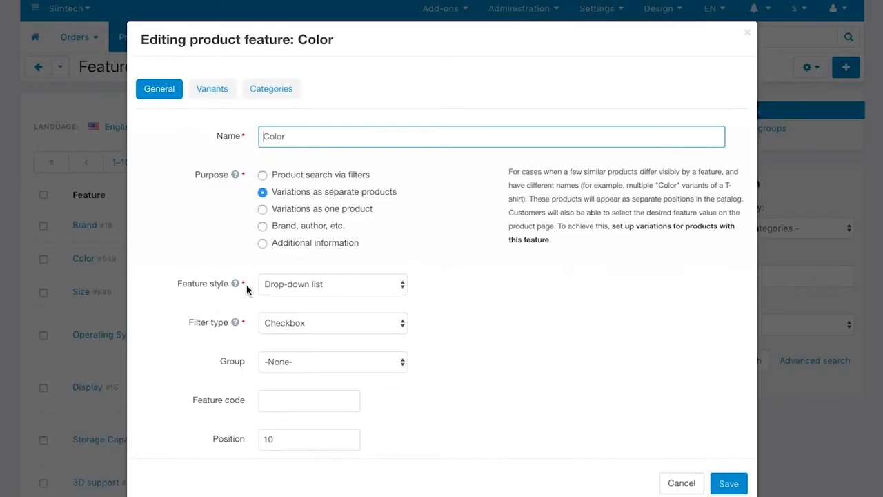
- Show Color variants as images, then save Size with purpose 'Variations as one product'
click(332, 284)
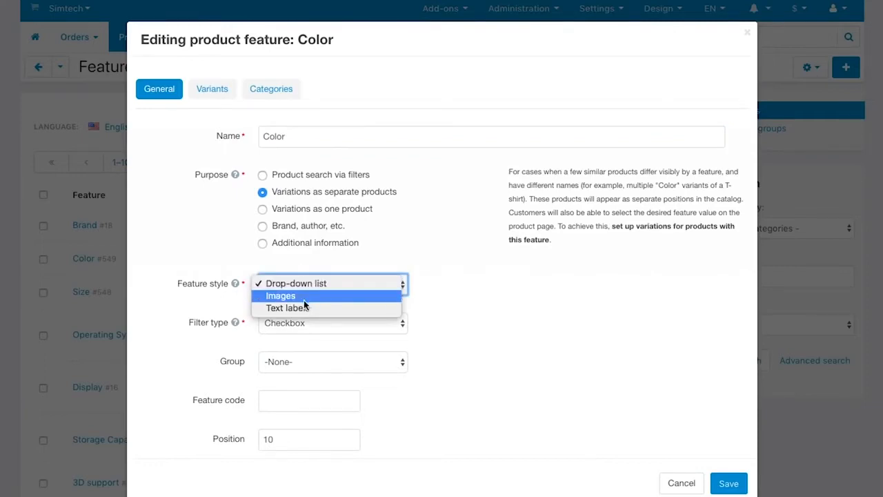
click(281, 296)
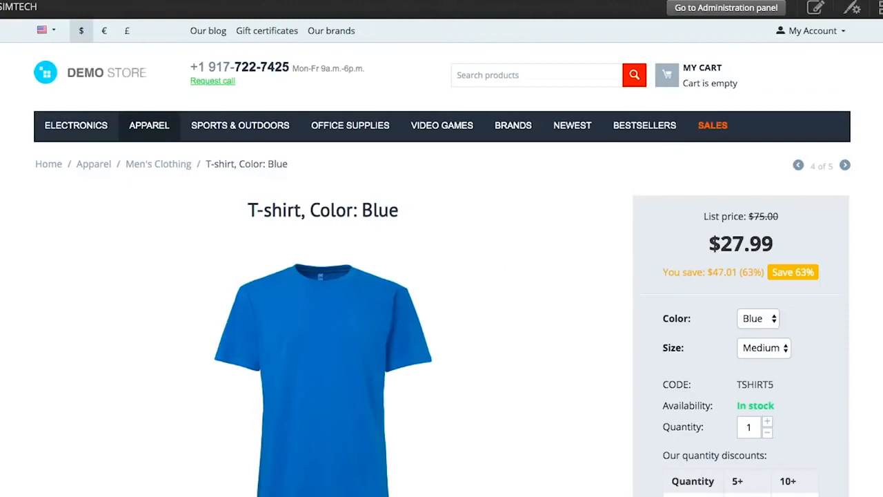
mouse_move(666, 305)
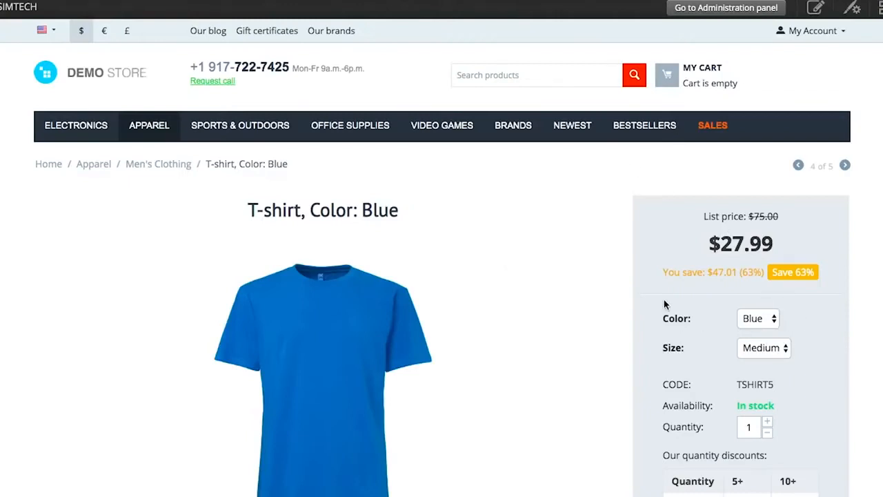
scroll(down, 3)
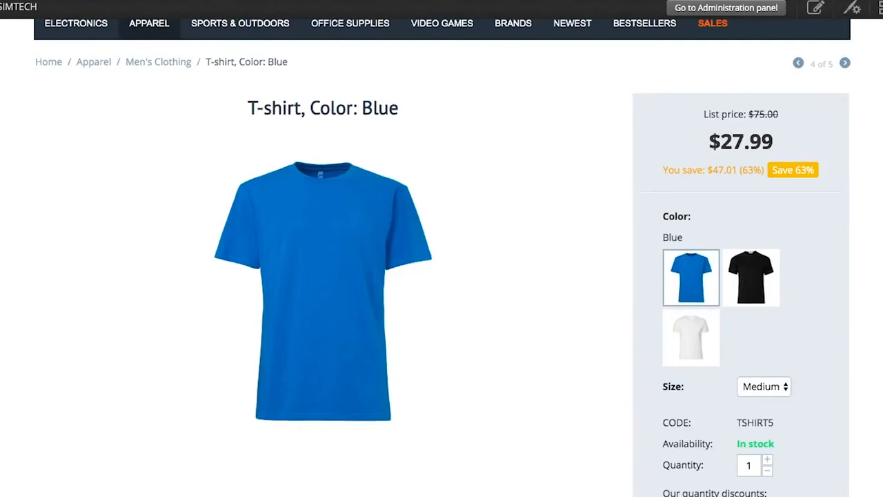
click(725, 8)
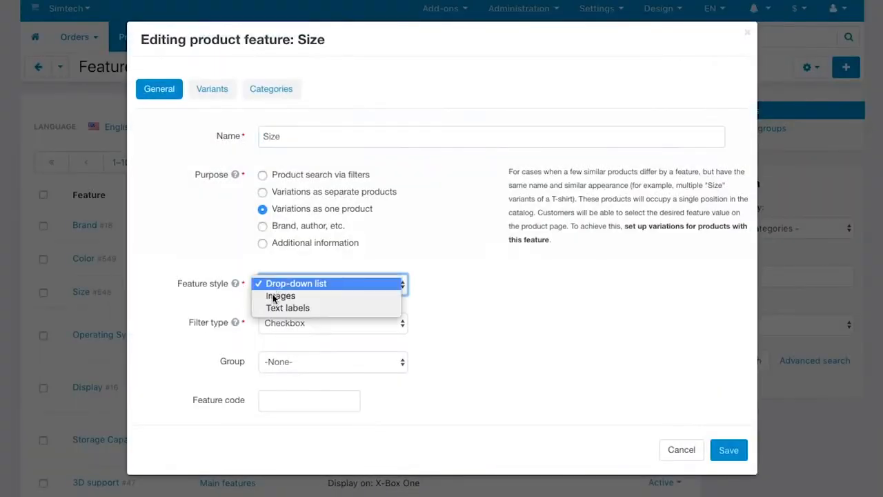
click(288, 308)
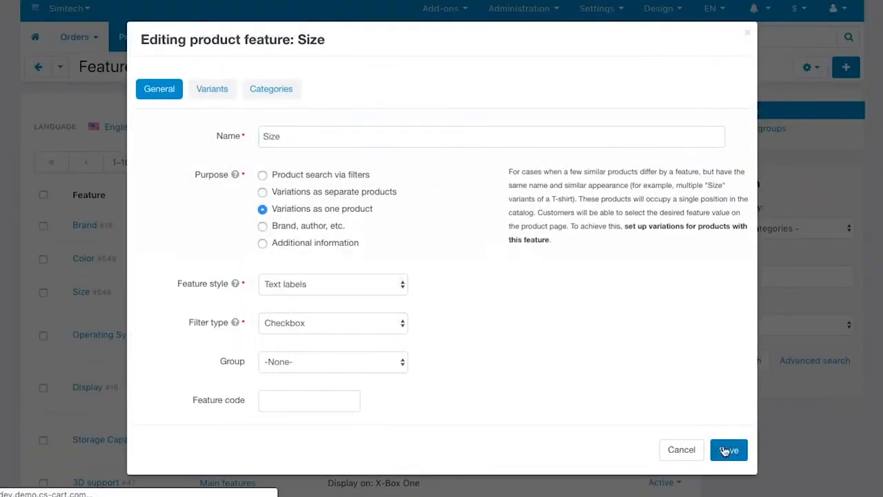
click(729, 450)
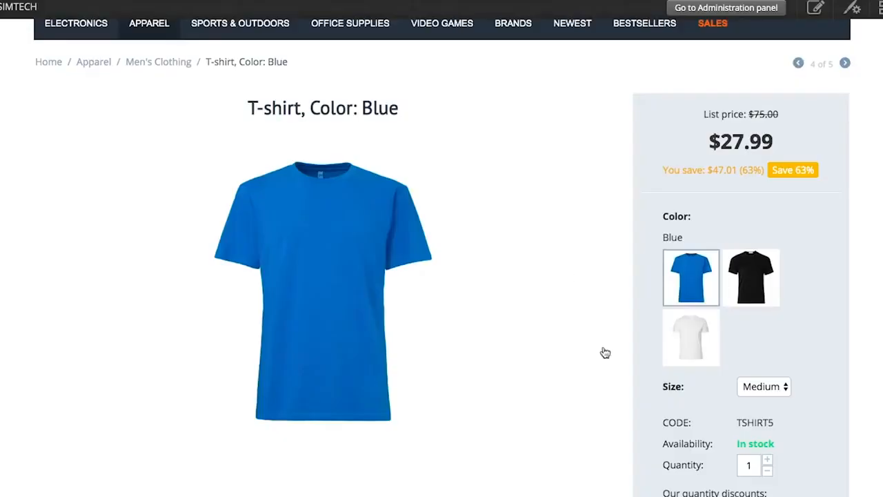
- Scroll the blue T-shirt page and switch it to the Large size
scroll(down, 3)
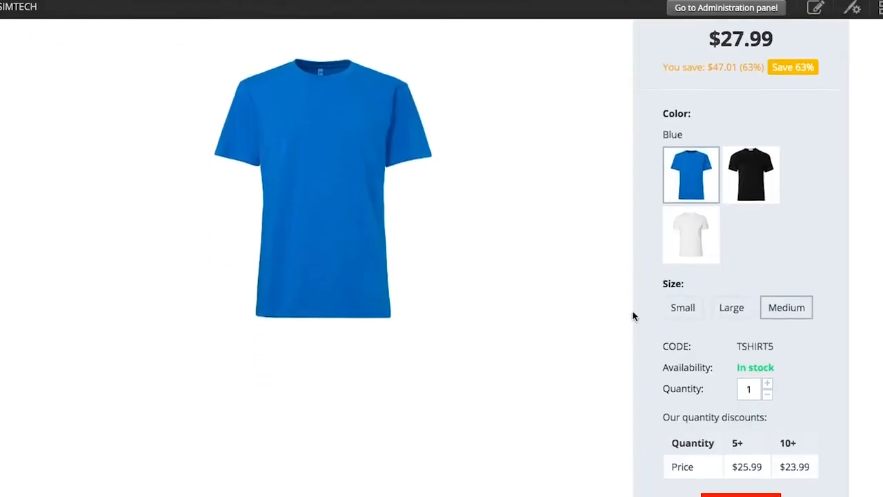
mouse_move(791, 276)
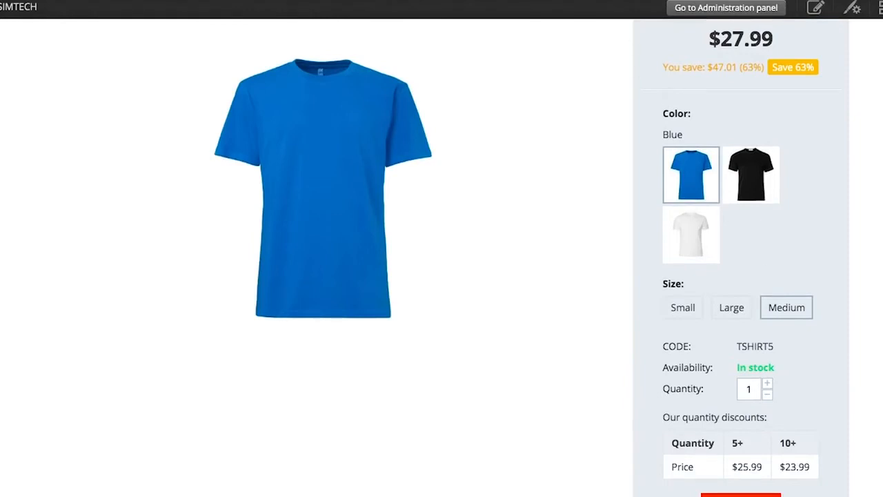
click(725, 8)
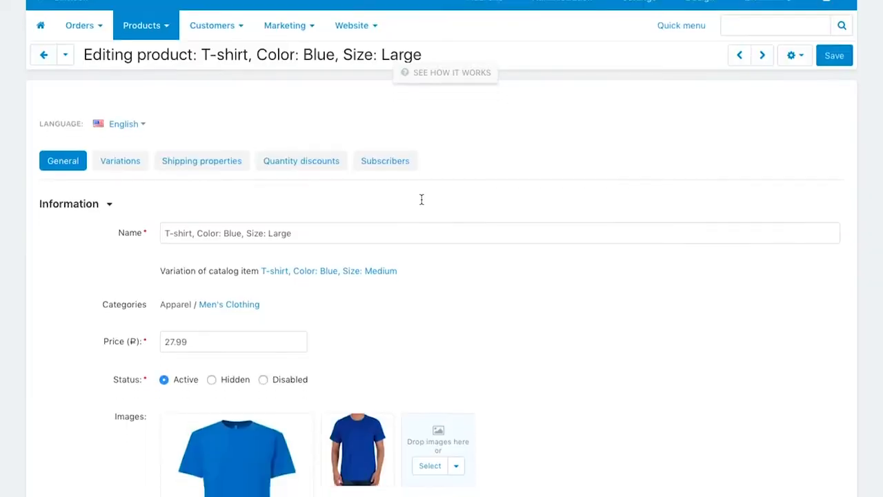
- View the Large variation's shipping properties, 5+ and 10+ quantity discounts, and empty subscribers list
scroll(down, 3)
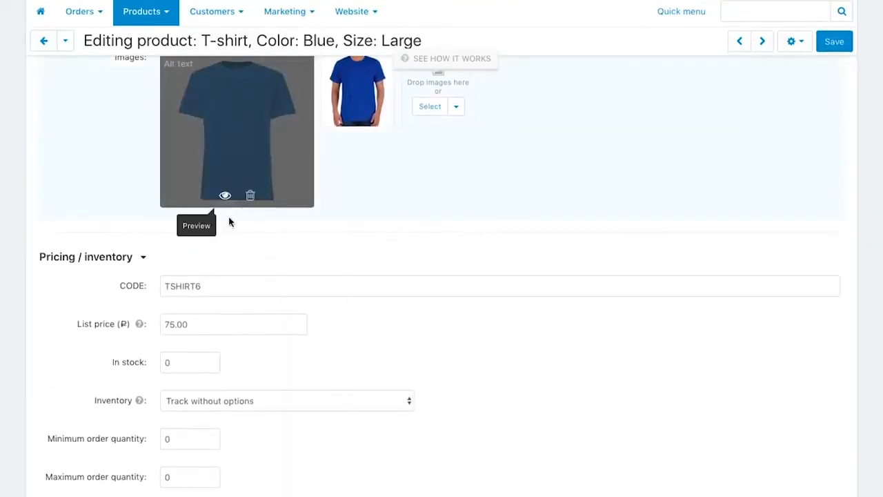
scroll(up, 3)
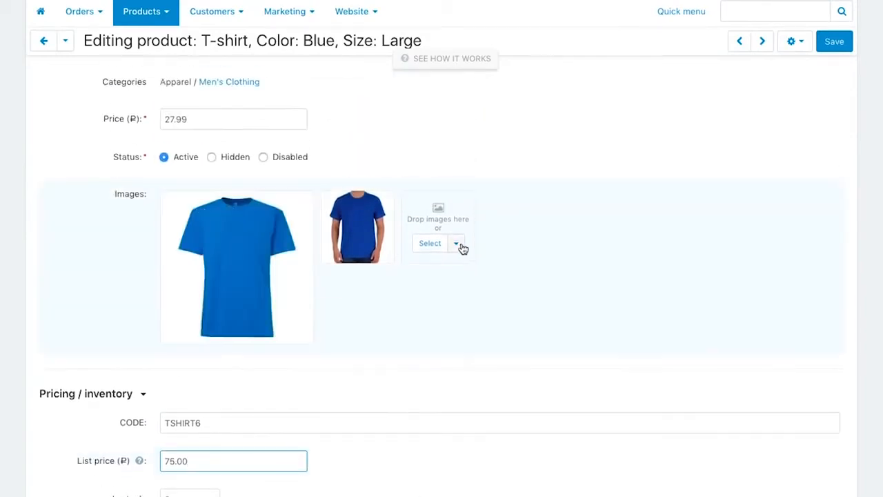
scroll(up, 3)
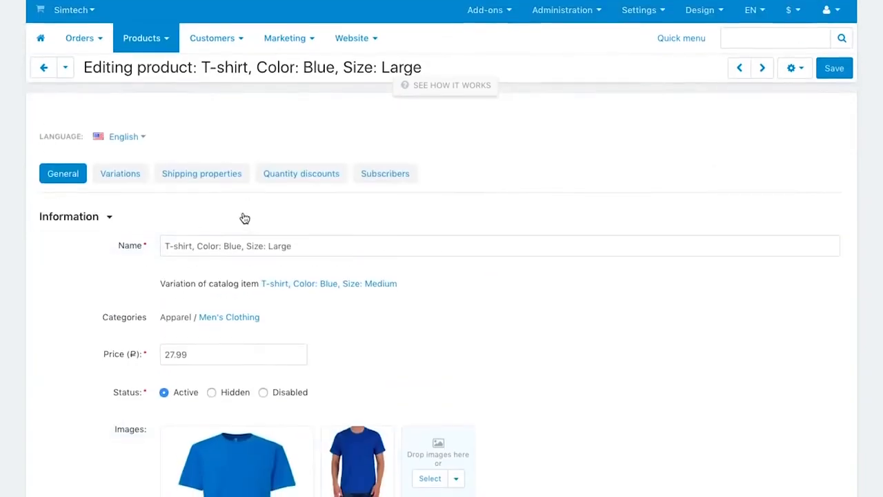
click(202, 173)
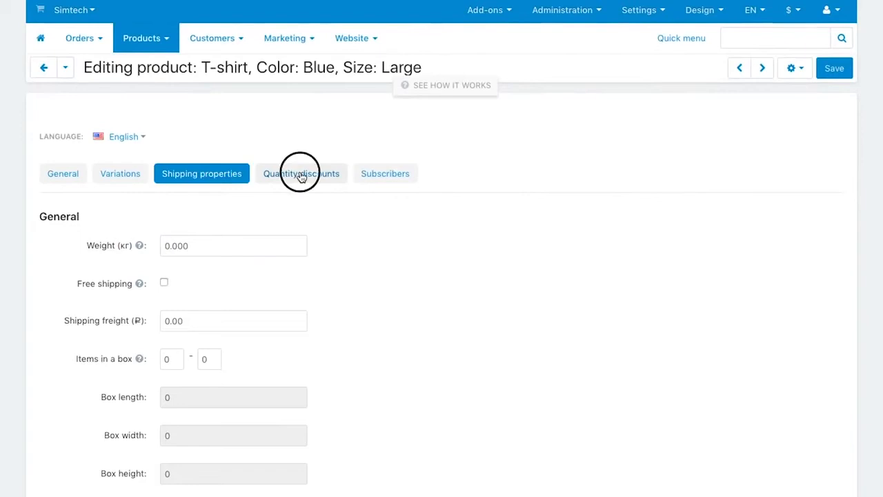
click(301, 174)
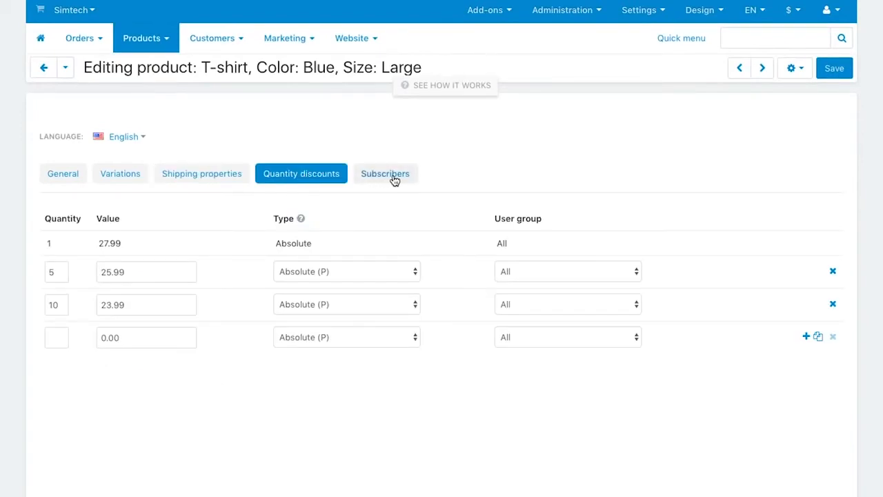
click(385, 173)
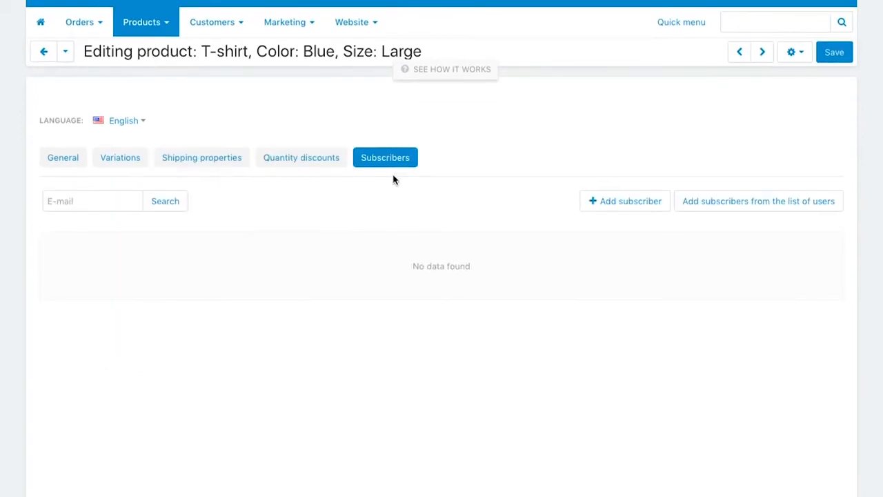
- Open the Variations tab and select the group code PV-27186628F
click(120, 157)
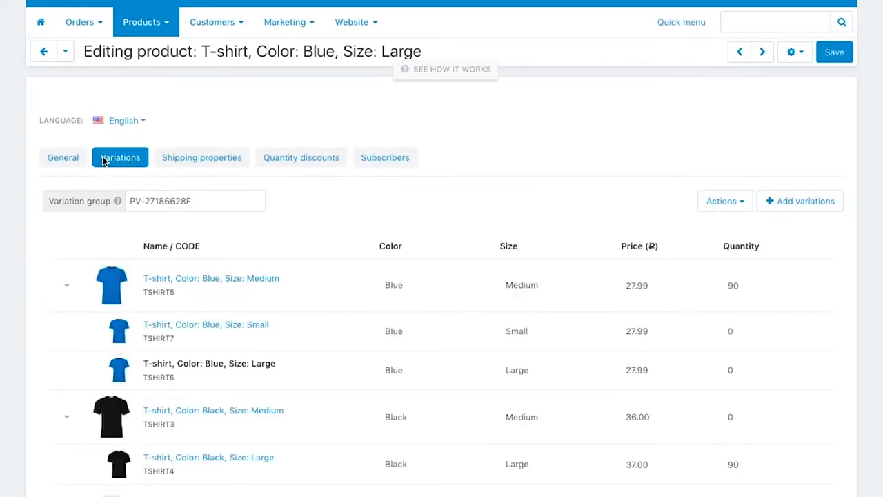
mouse_move(35, 185)
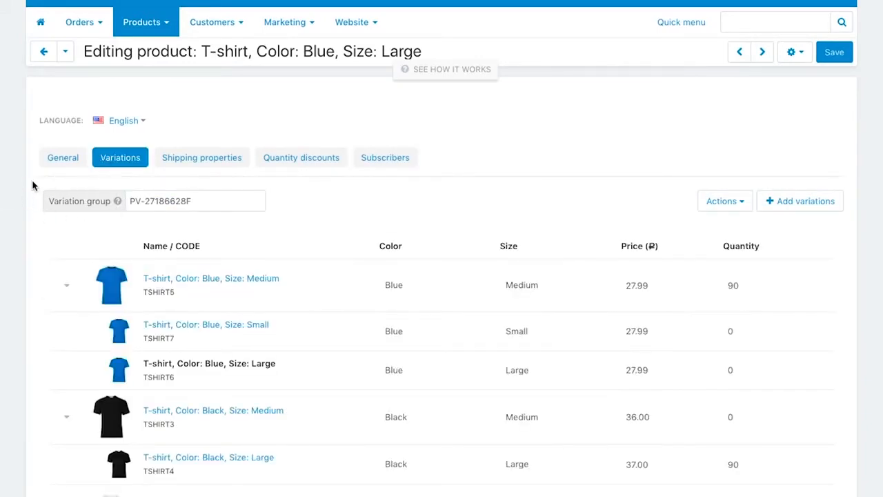
triple_click(194, 200)
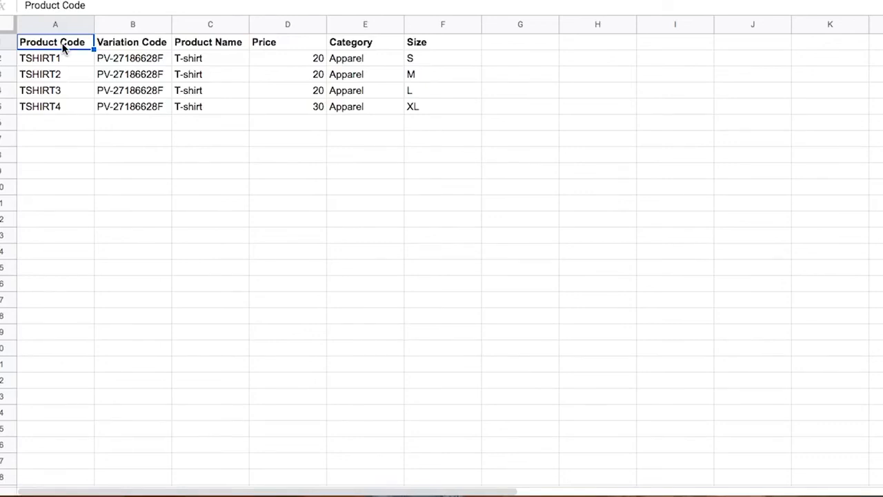
click(442, 42)
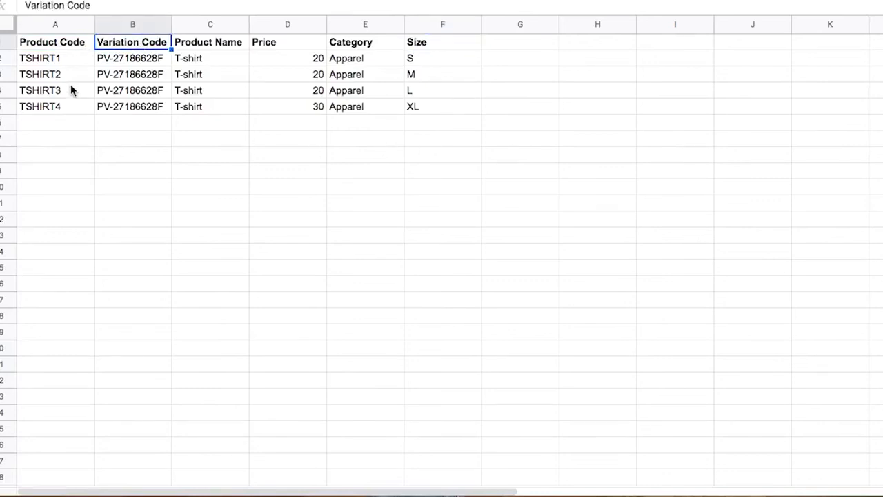
mouse_move(155, 50)
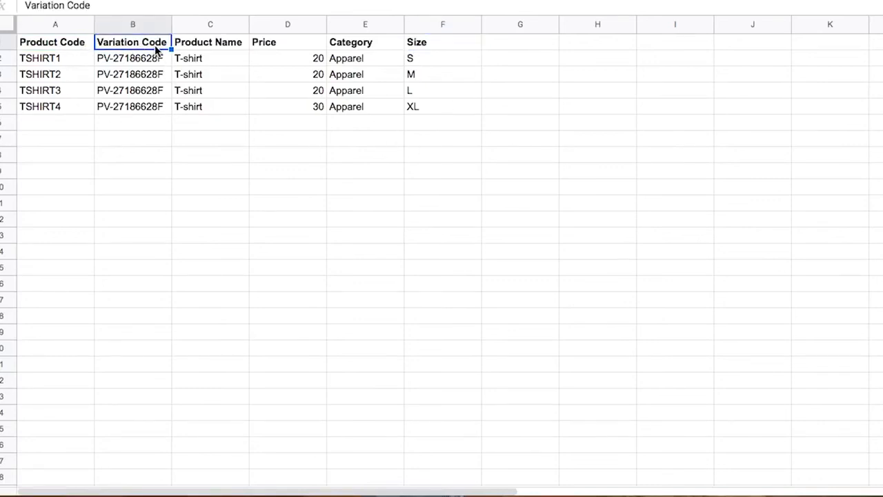
mouse_move(434, 119)
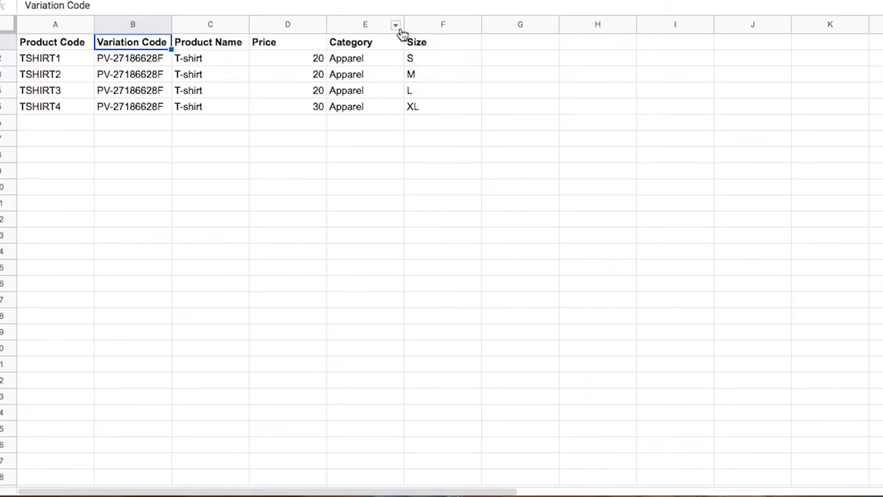
mouse_move(399, 46)
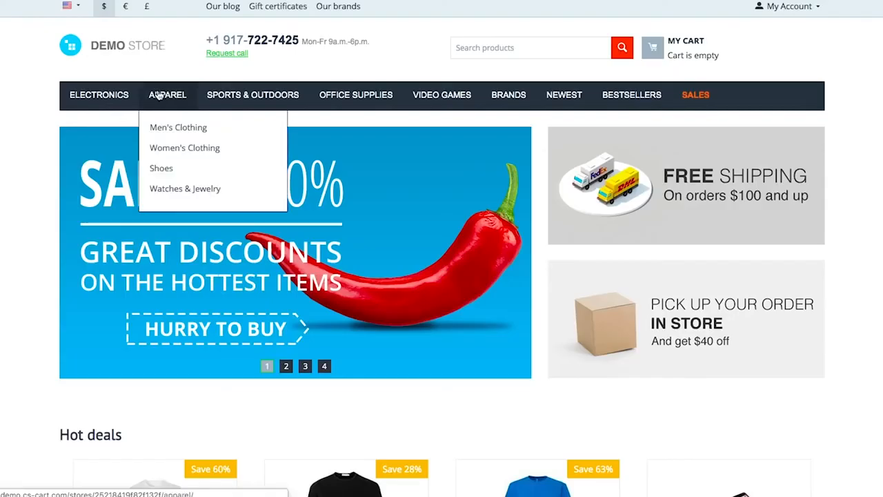
- Open Men's Clothing and tick the Blue and Black colour filters
click(178, 127)
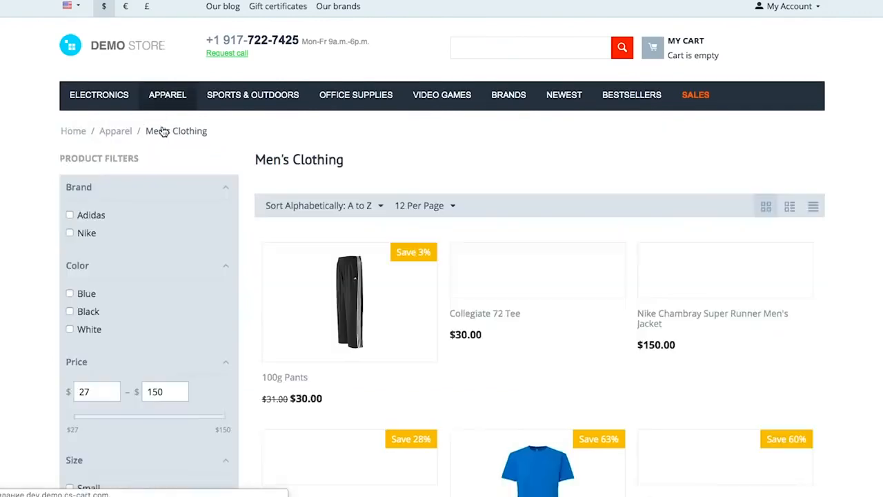
scroll(down, 3)
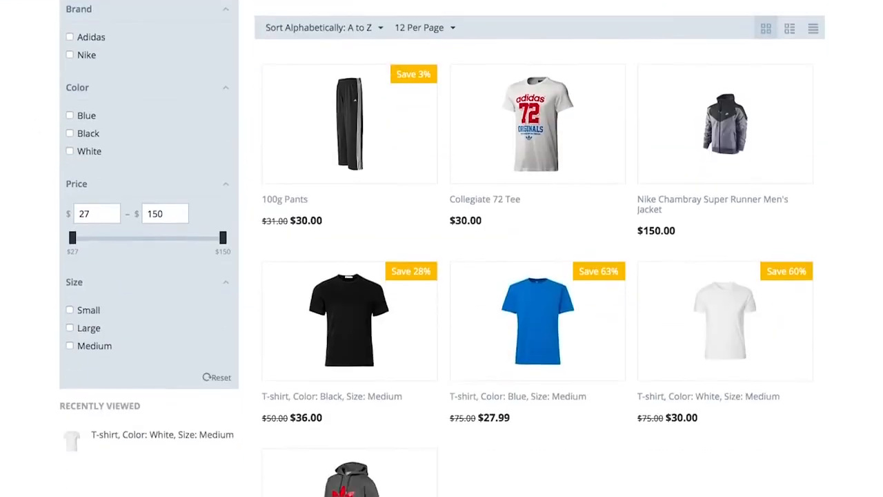
scroll(up, 3)
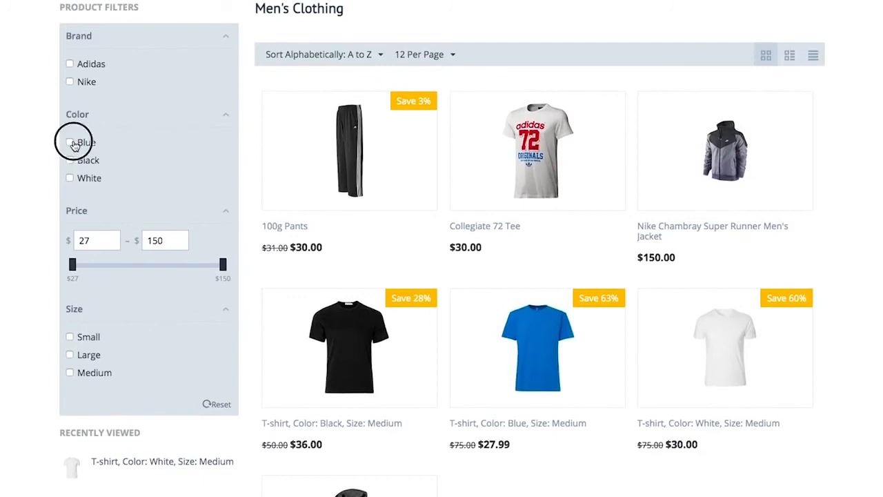
click(70, 143)
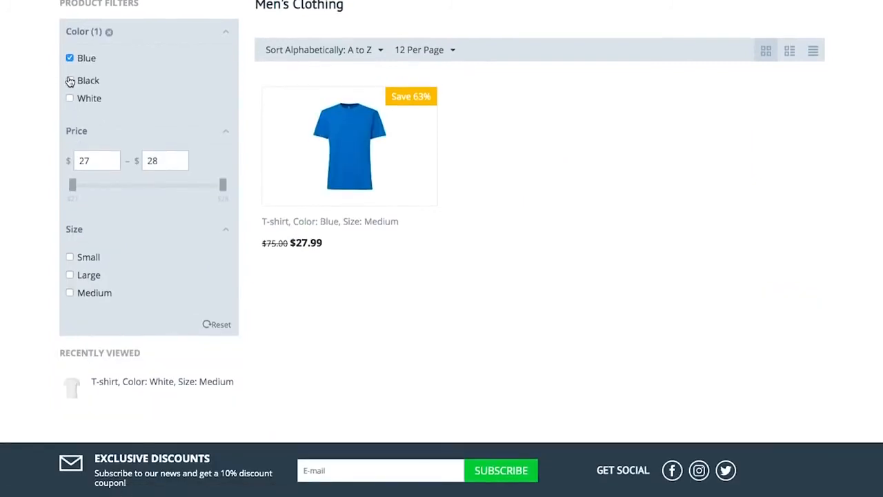
click(69, 93)
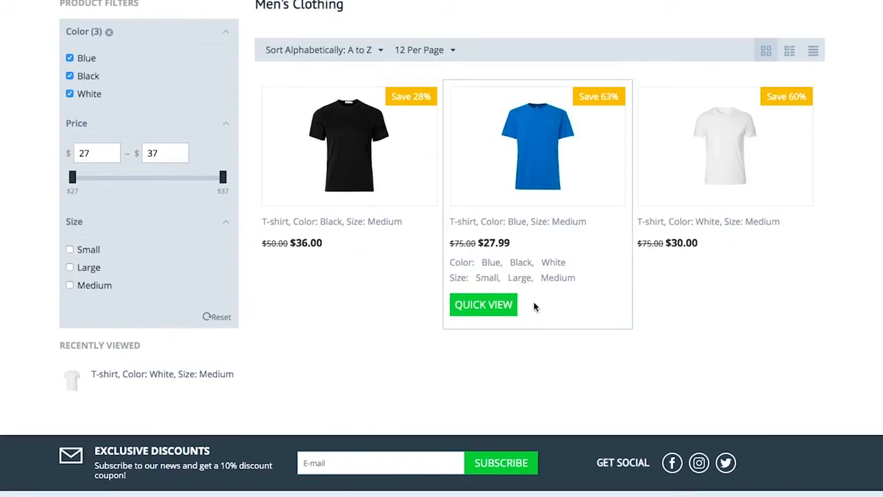
mouse_move(569, 222)
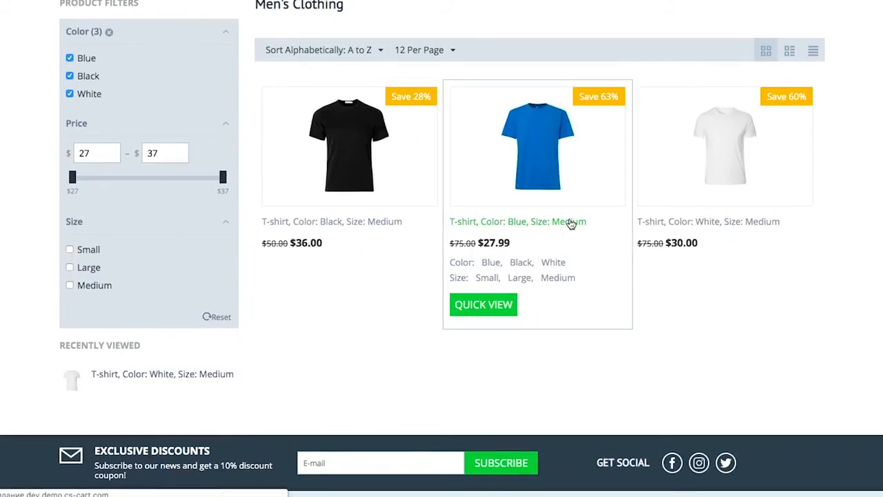
- Open the blue medium T-shirt, list all variations, and add large black TSHIRT4 to cart
click(499, 221)
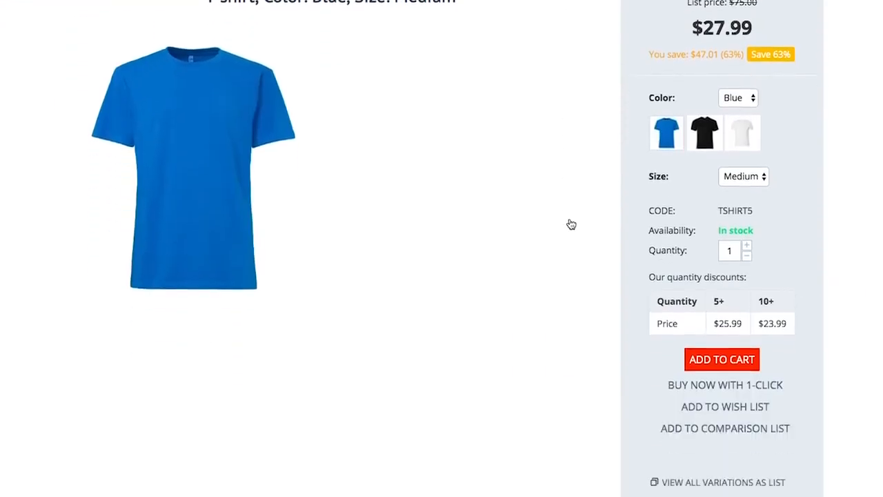
scroll(down, 3)
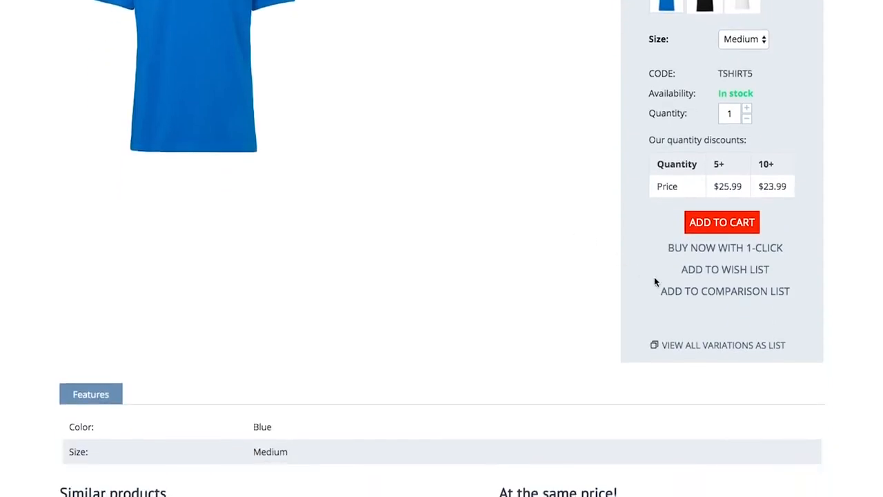
click(723, 345)
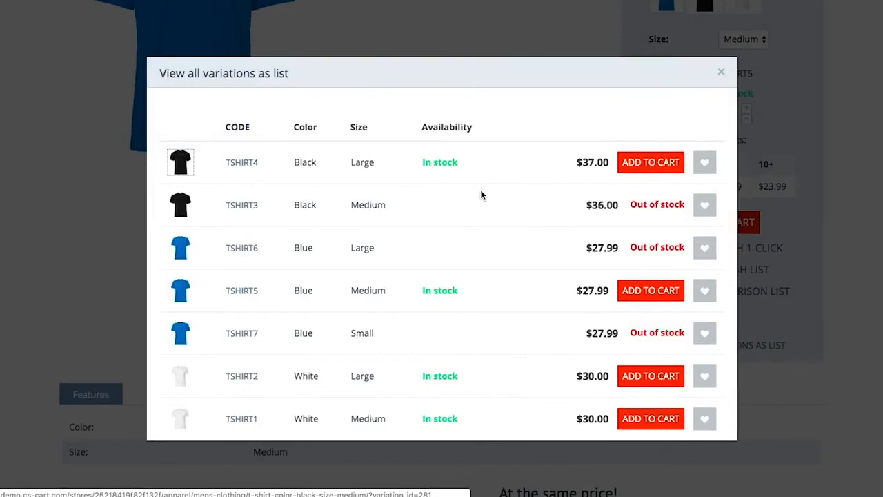
click(650, 161)
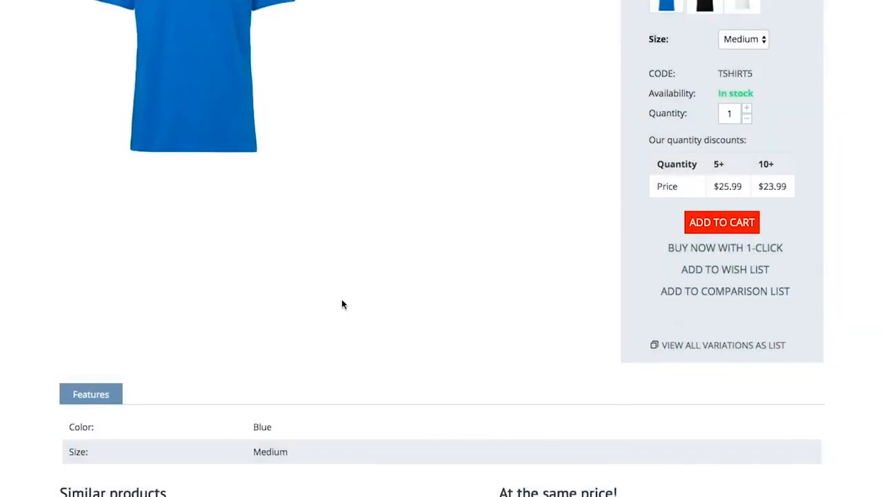
scroll(up, 3)
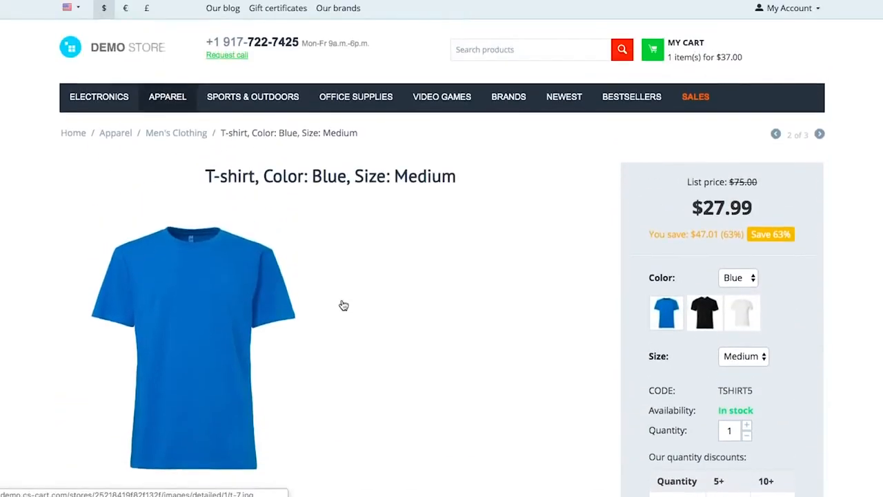